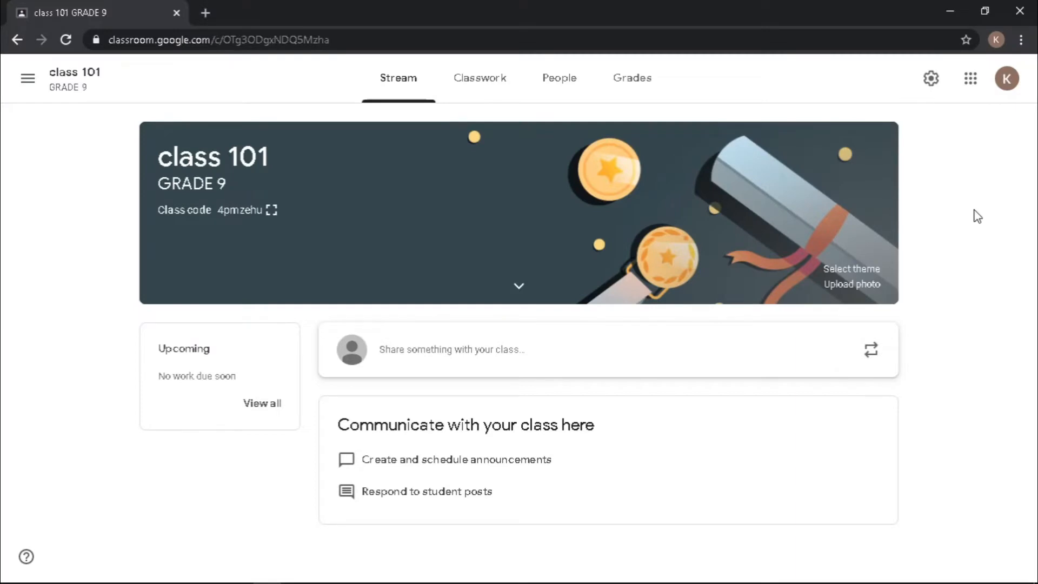
- Turn on 'Visible to students' for the Meet link in class settings and save
left_click(929, 78)
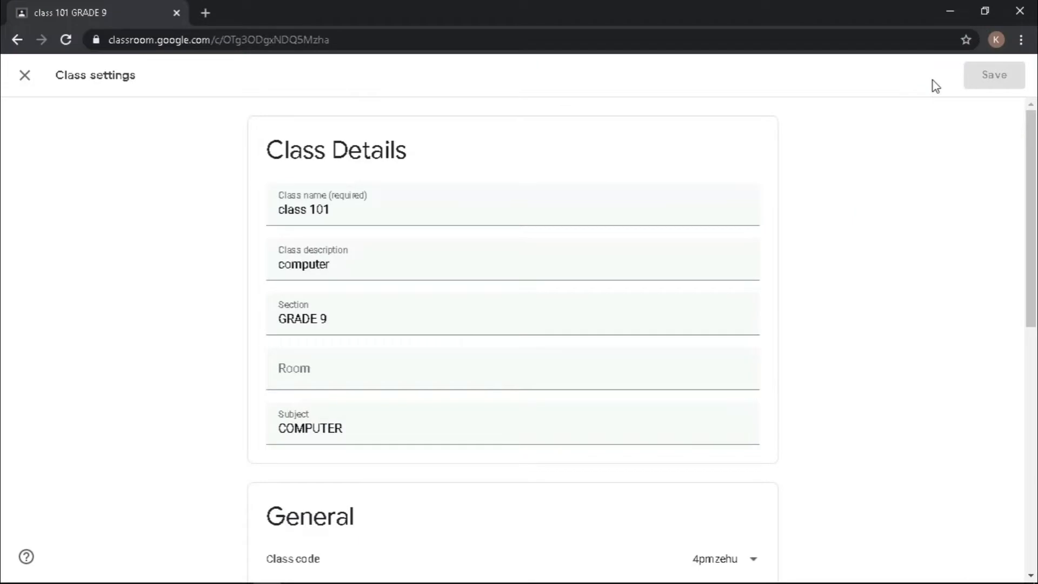
scroll("down", 3)
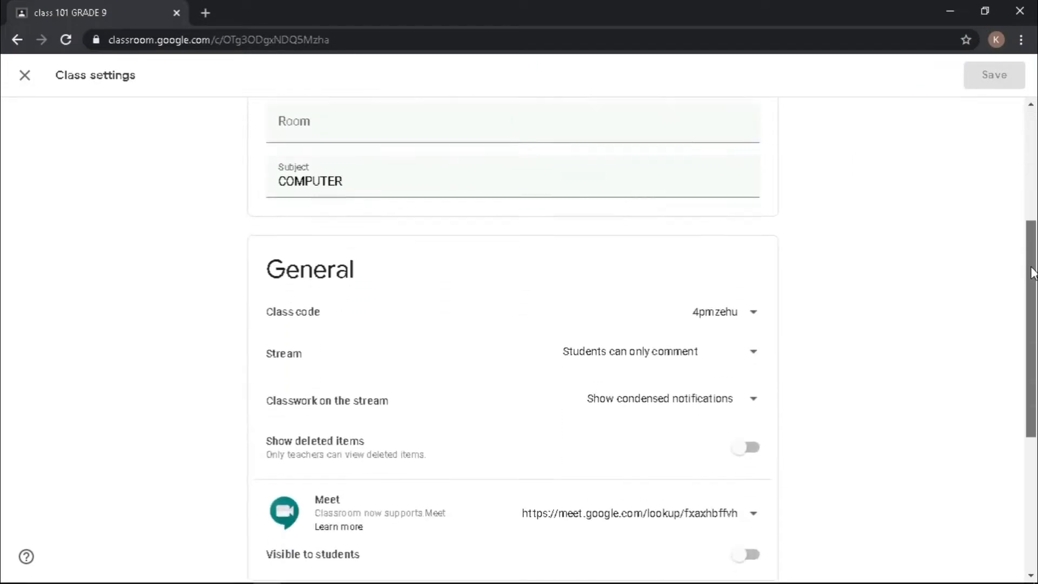
scroll("down", 3)
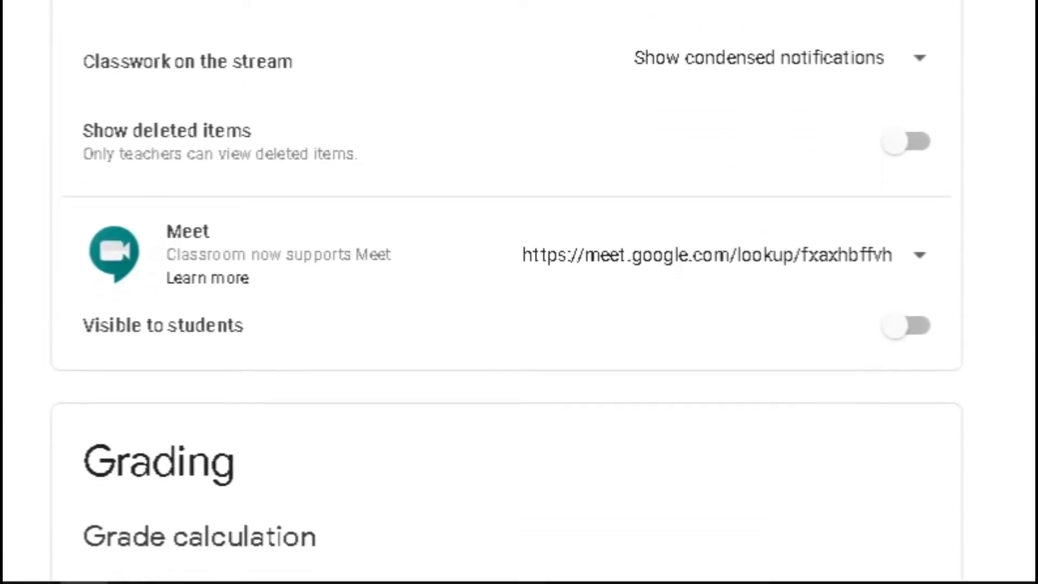
left_click(747, 431)
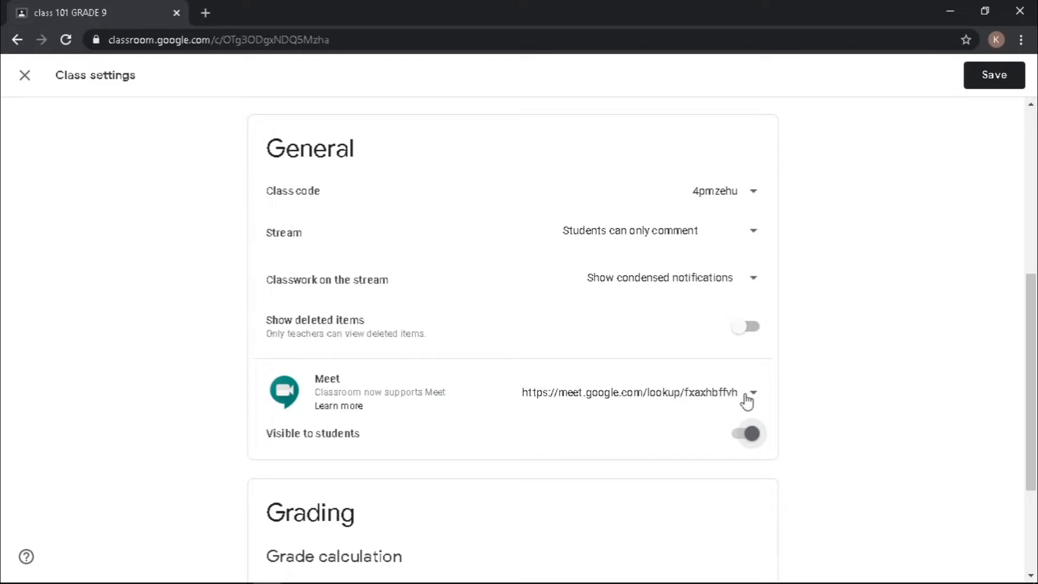
left_click(995, 75)
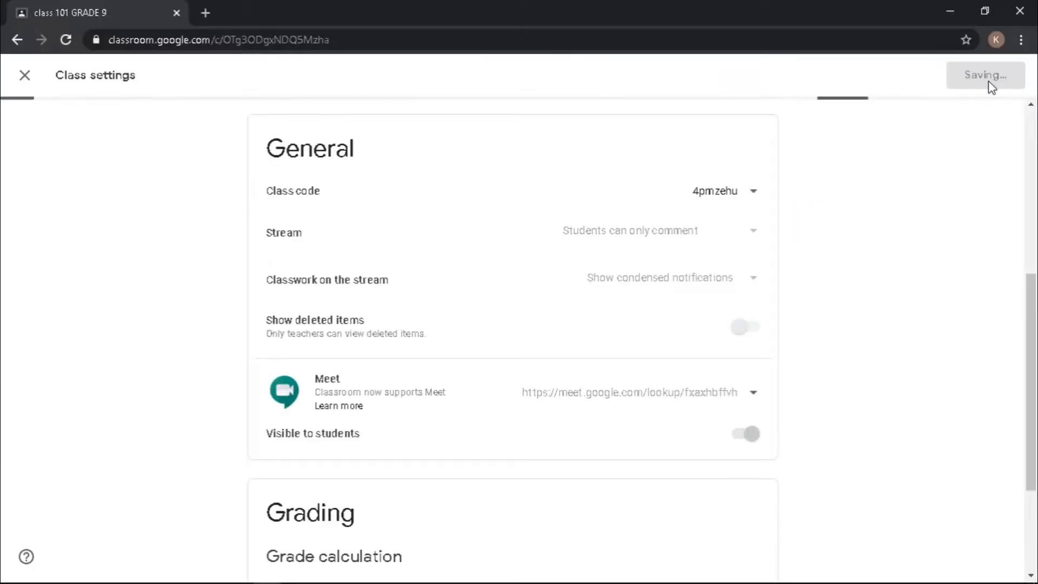
left_click(984, 76)
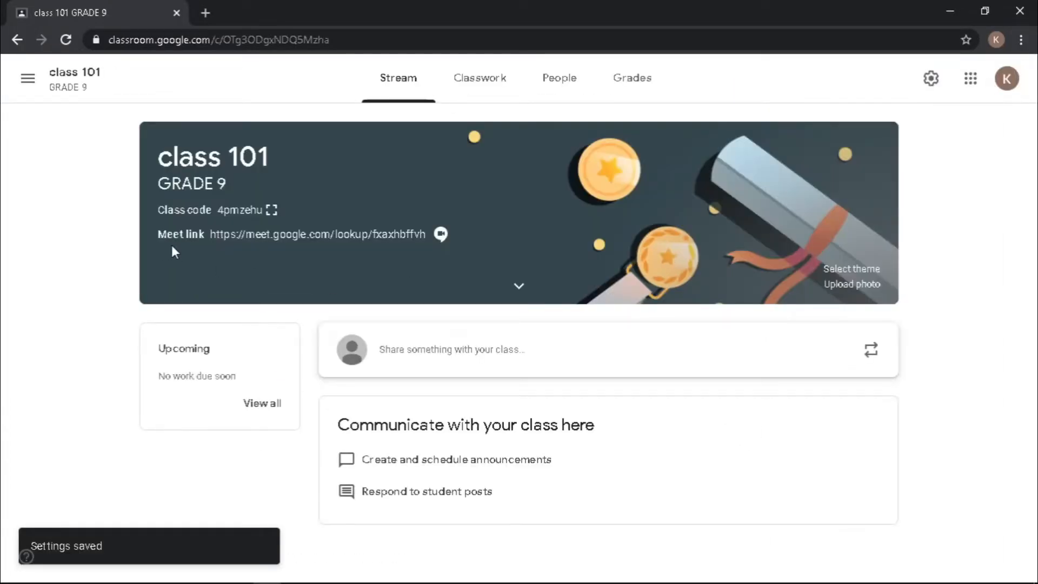
mouse_move(499, 249)
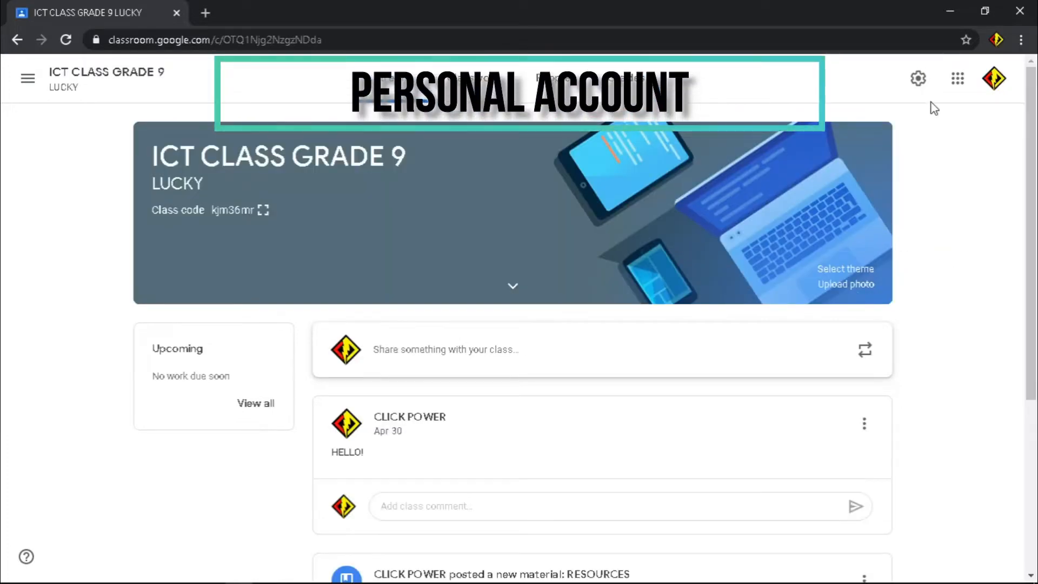
left_click(916, 78)
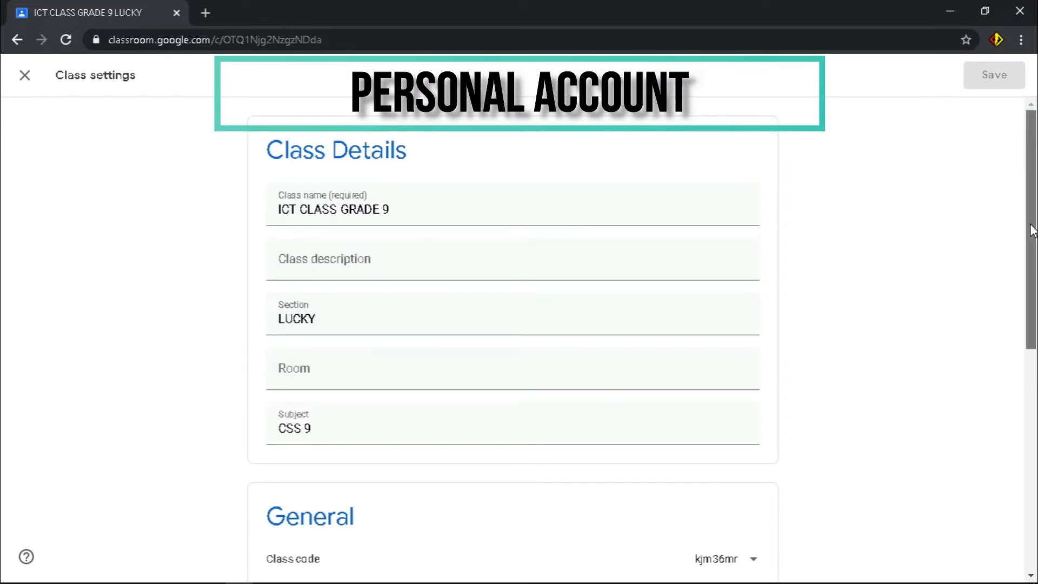
scroll("down", 3)
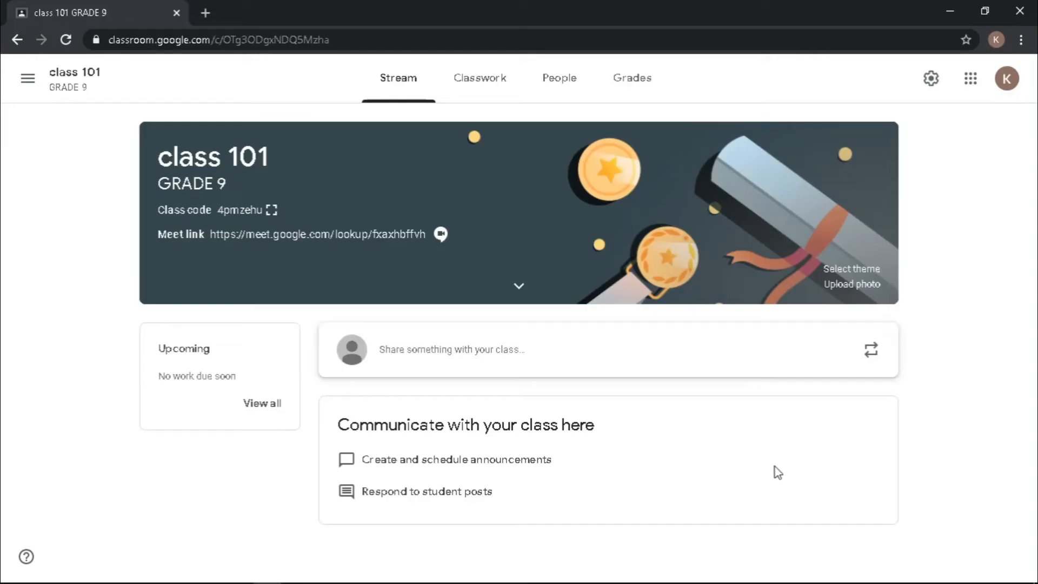
mouse_move(357, 242)
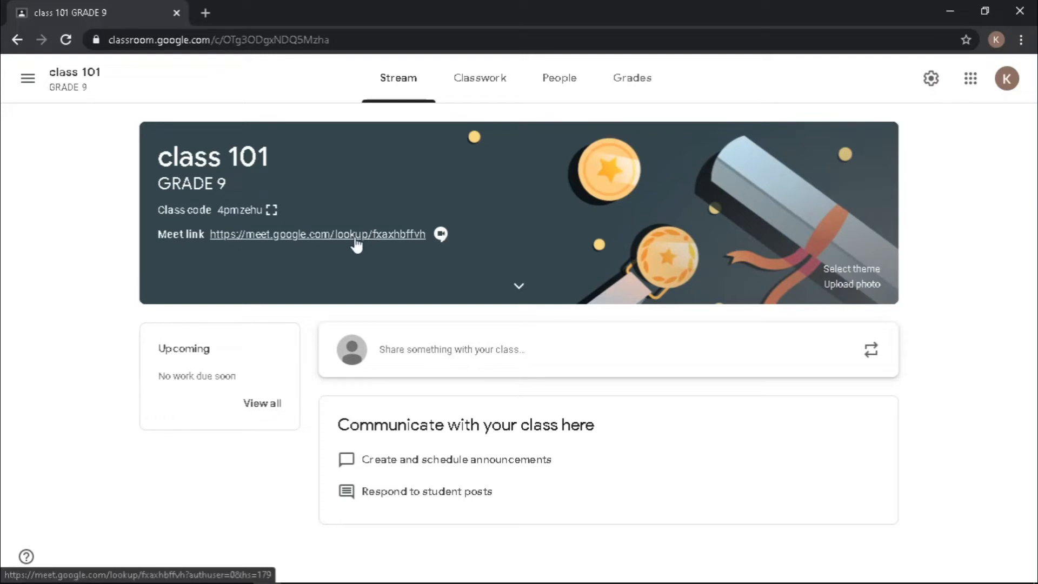
- Enter the class Meet preview with the camera off and bring up audio and video settings
left_click(317, 233)
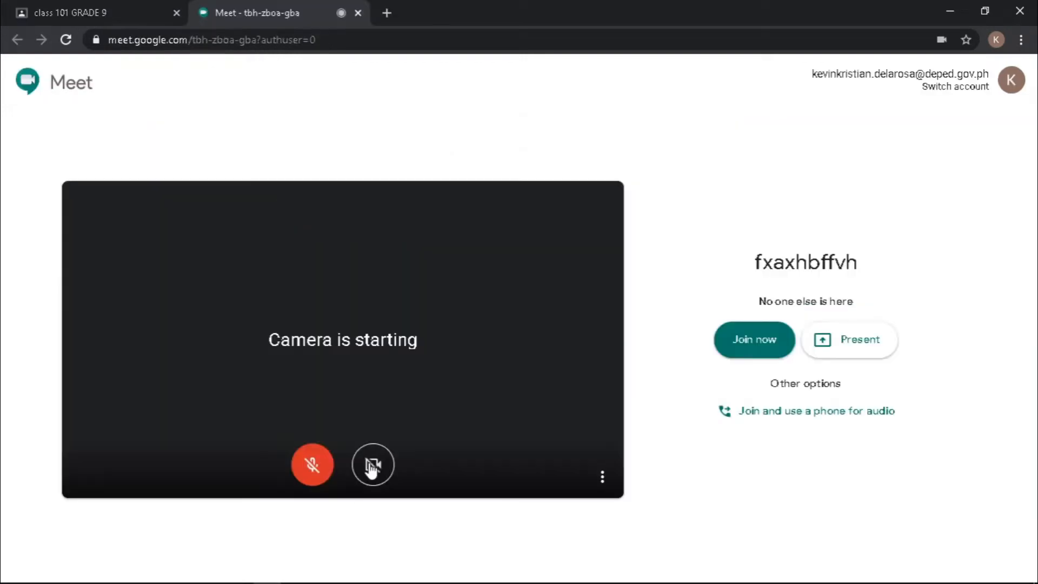
left_click(371, 464)
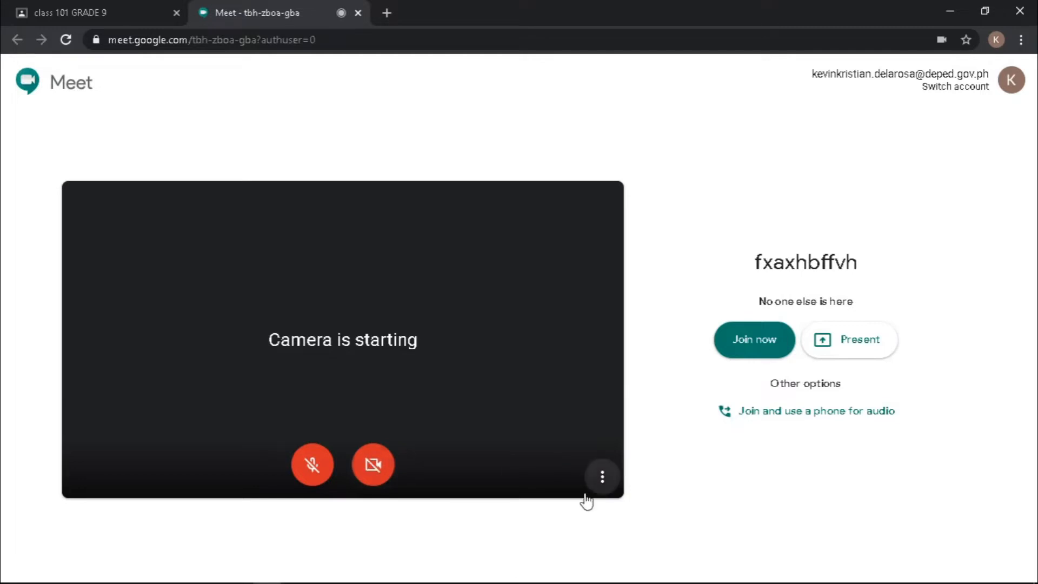
left_click(601, 476)
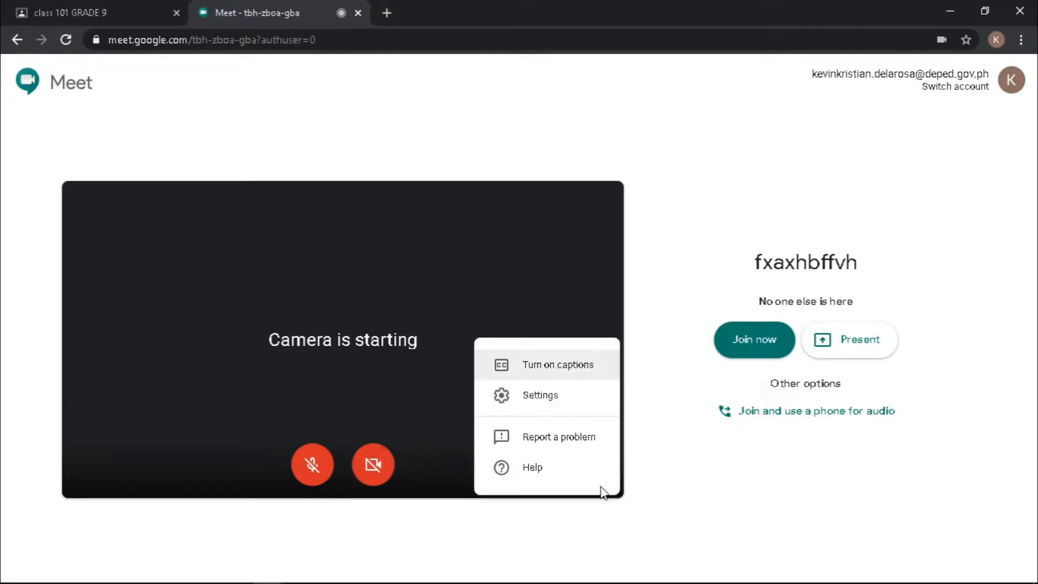
left_click(541, 396)
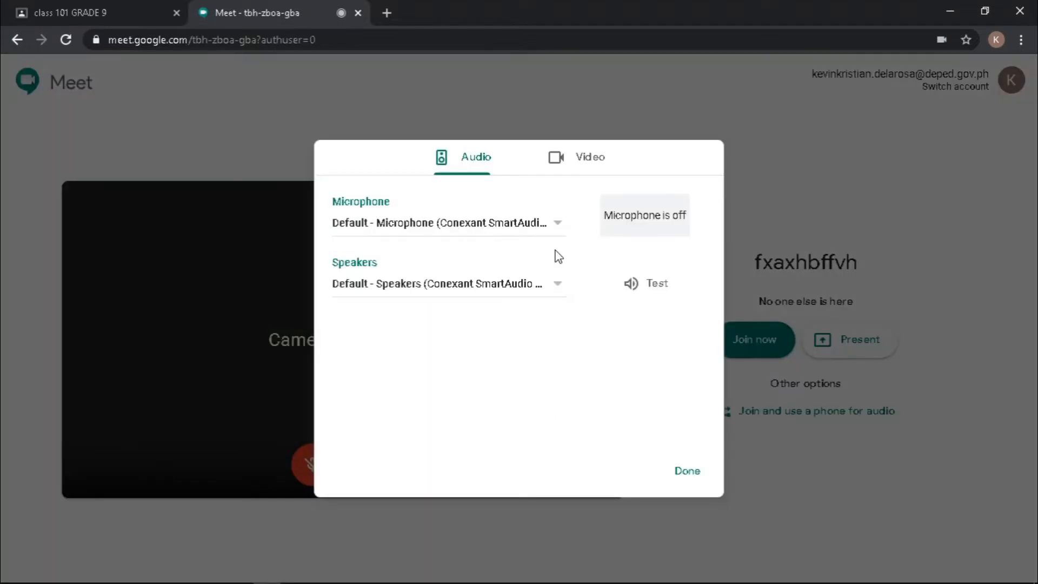
- Review the Video device settings, finish with Done, and join the meeting
left_click(589, 157)
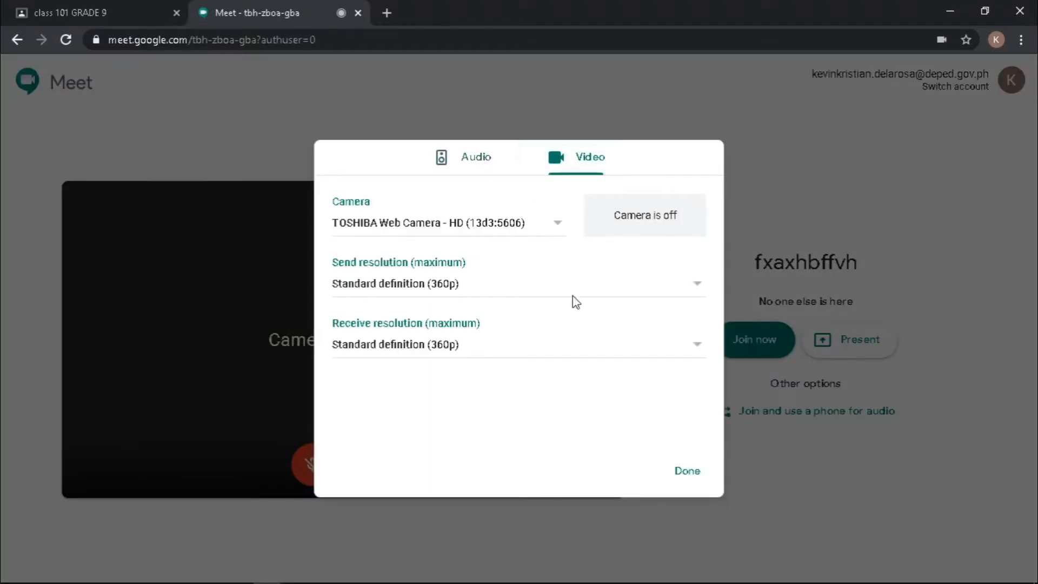
left_click(686, 471)
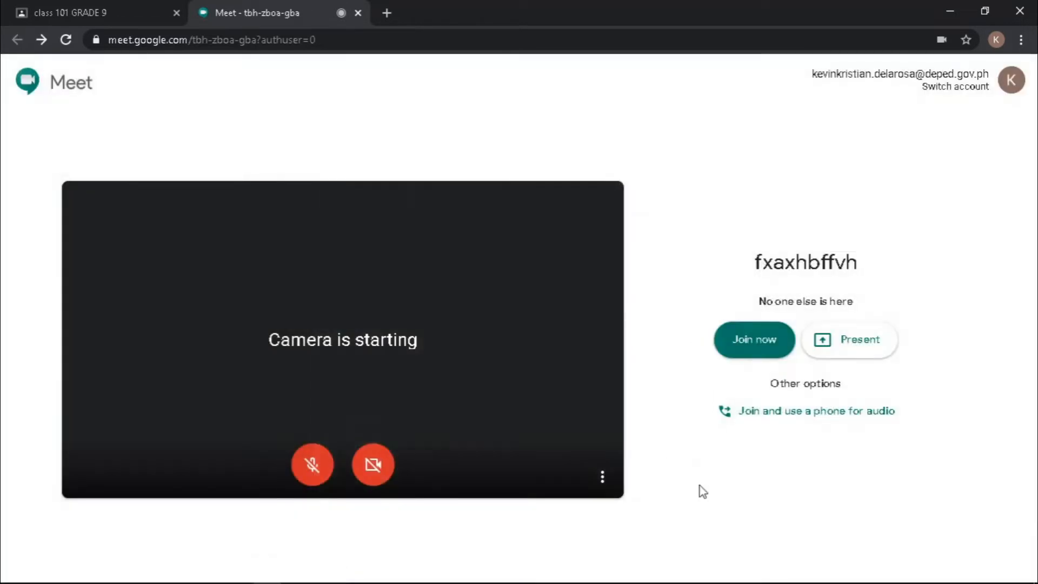
mouse_move(760, 351)
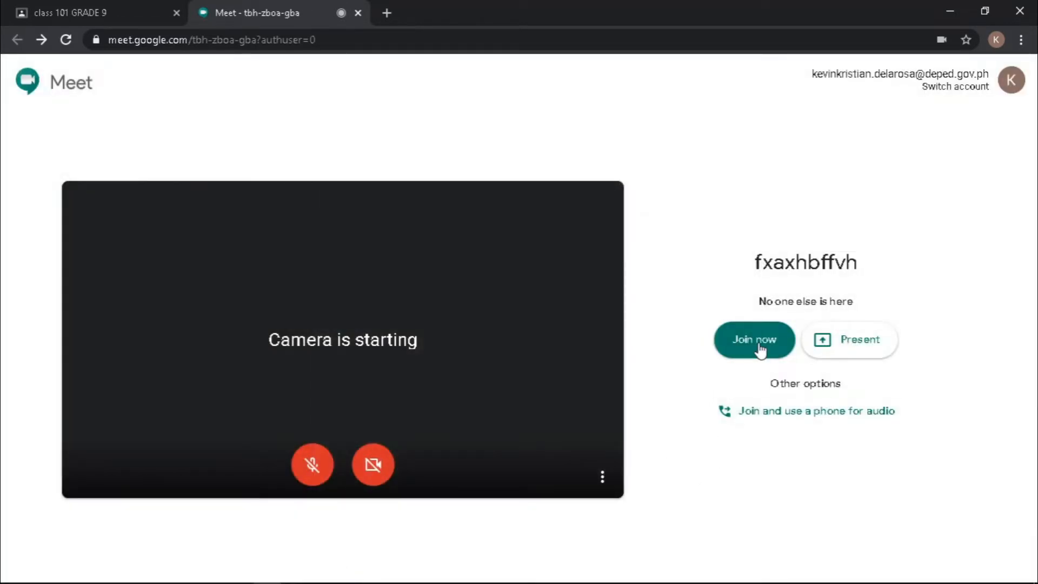
left_click(753, 339)
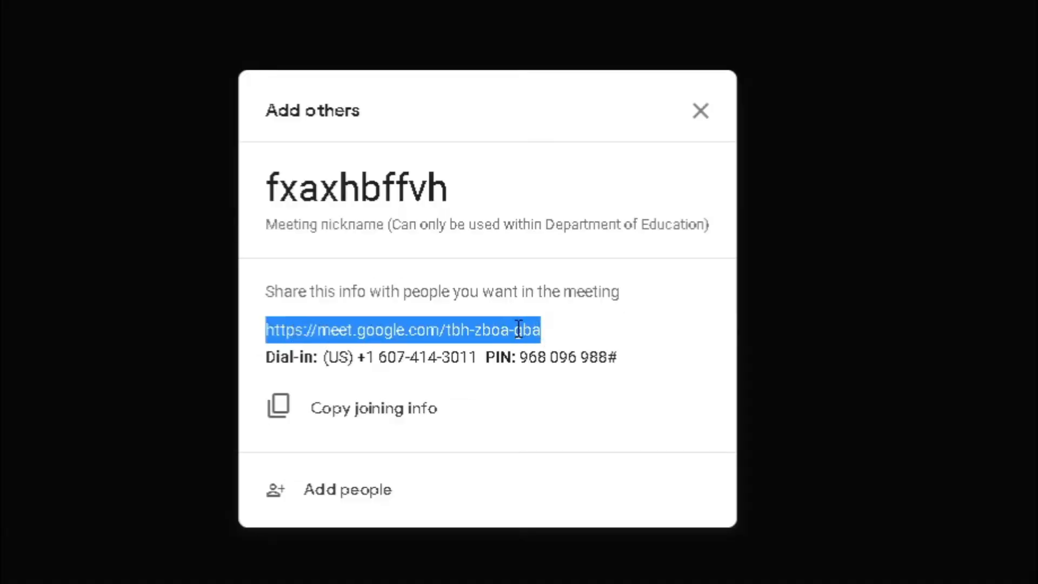
right_click(518, 328)
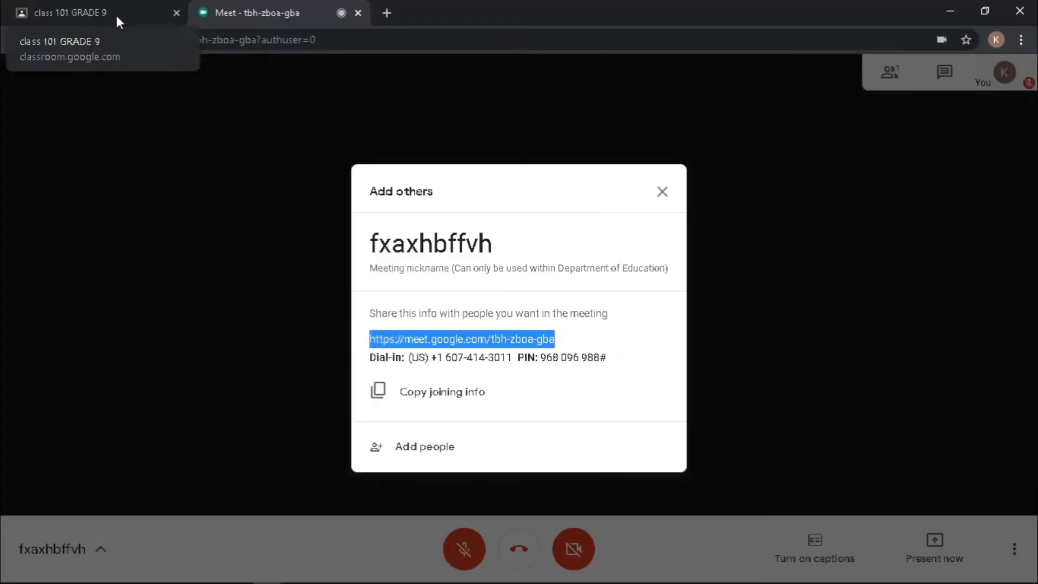
- Post 'LET'S MEET for class link below to join' with the Meet URL to the class 101 stream
left_click(81, 12)
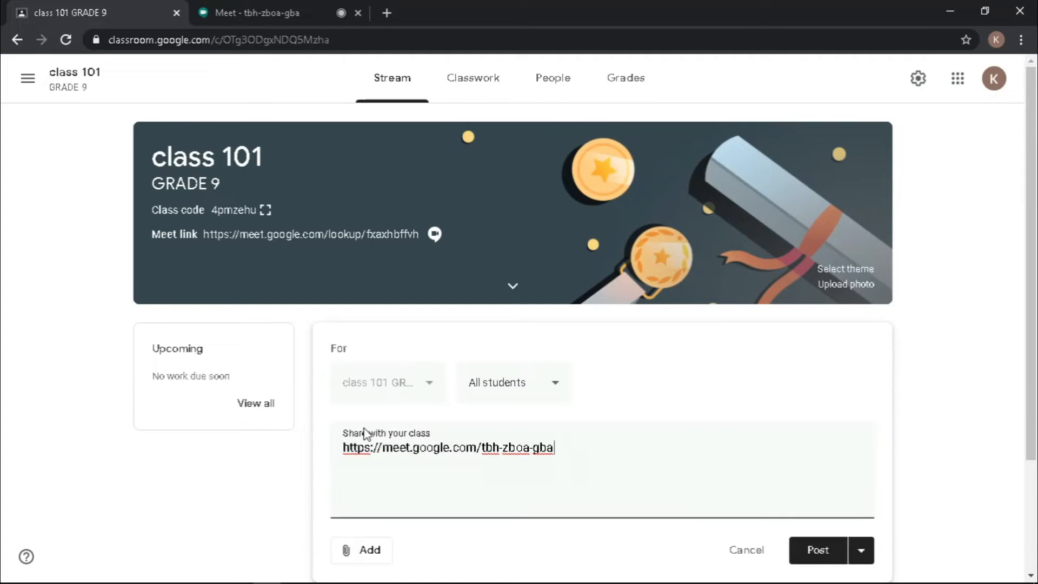
type("LET")
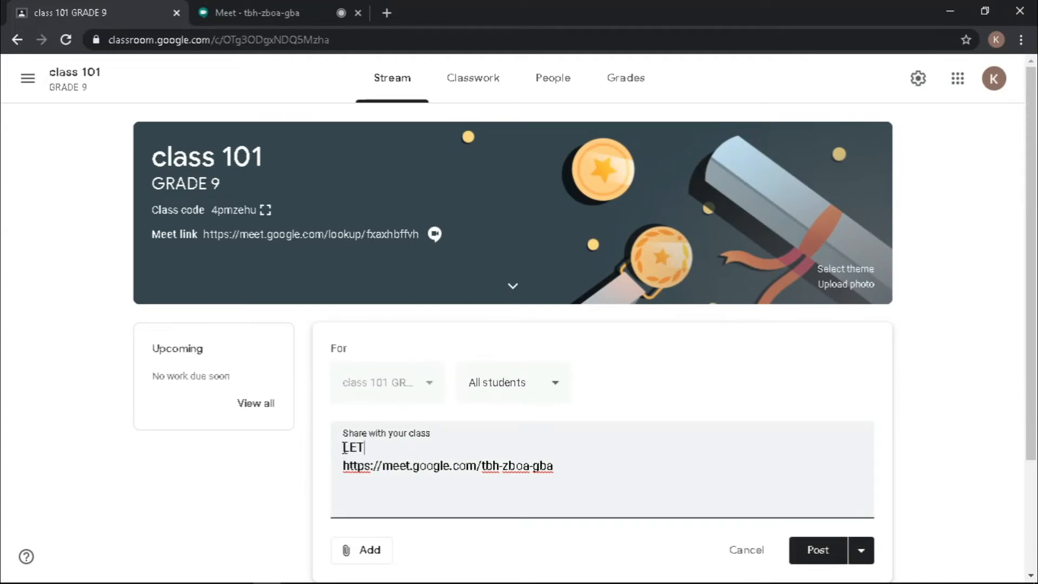
type("'S MEET for class introduction")
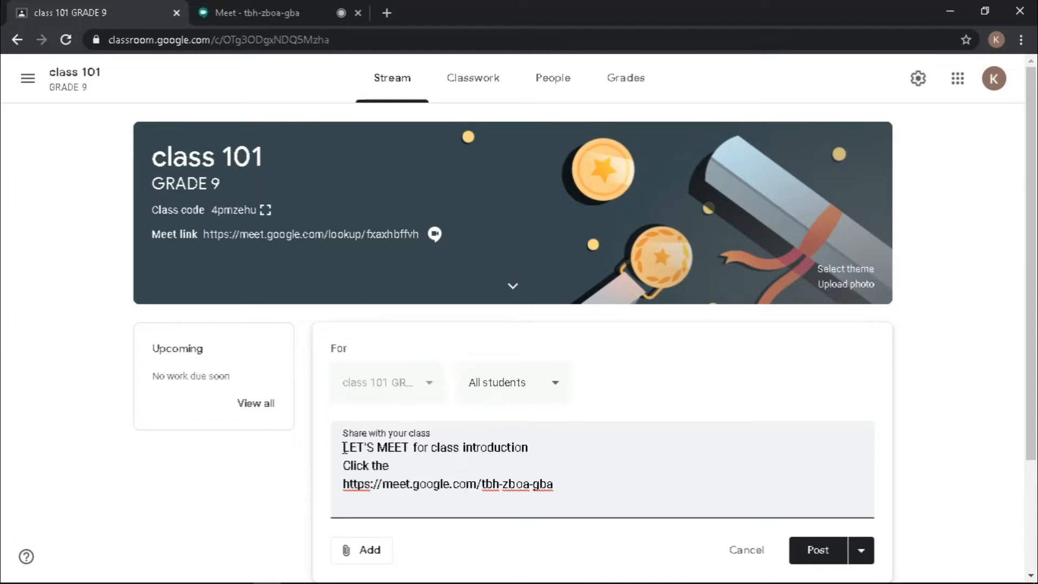
type("link below to join")
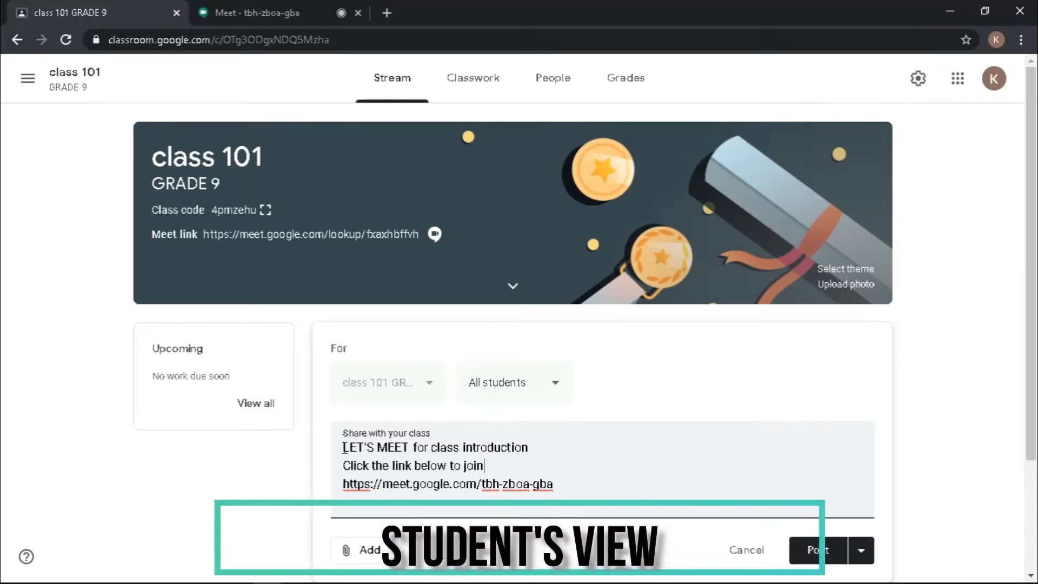
scroll("down", 3)
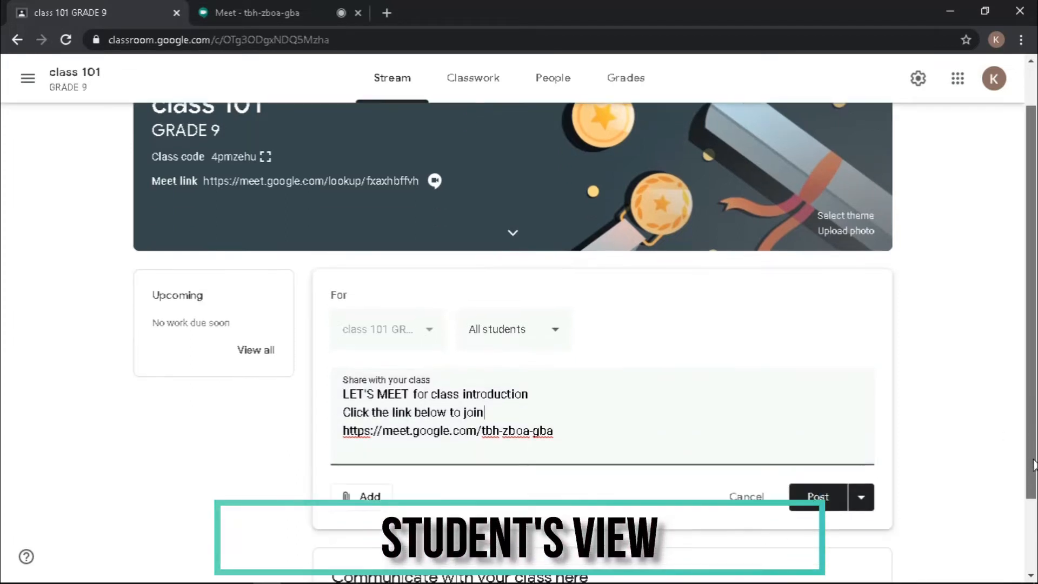
scroll("down", 3)
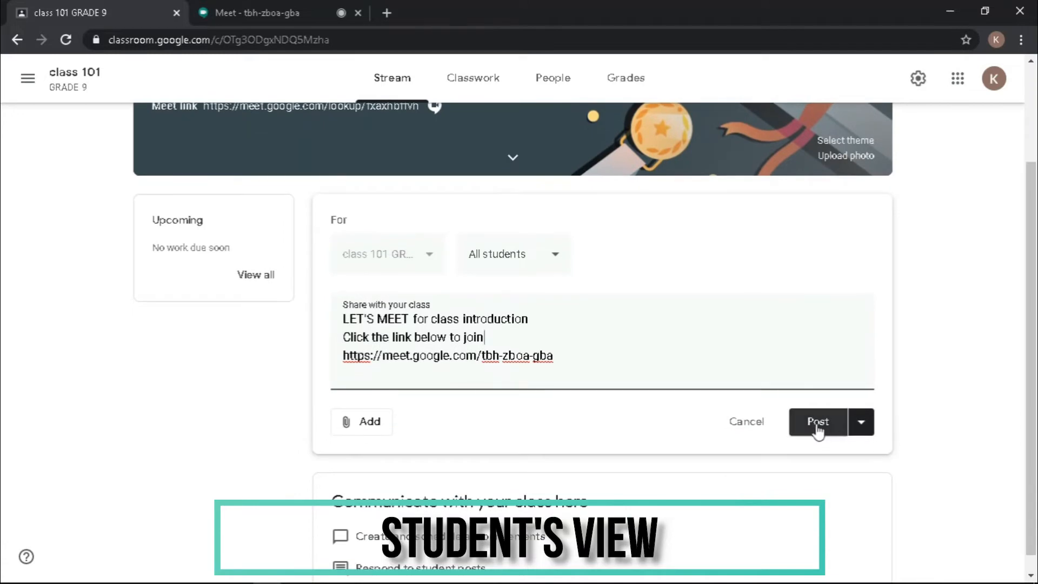
left_click(817, 421)
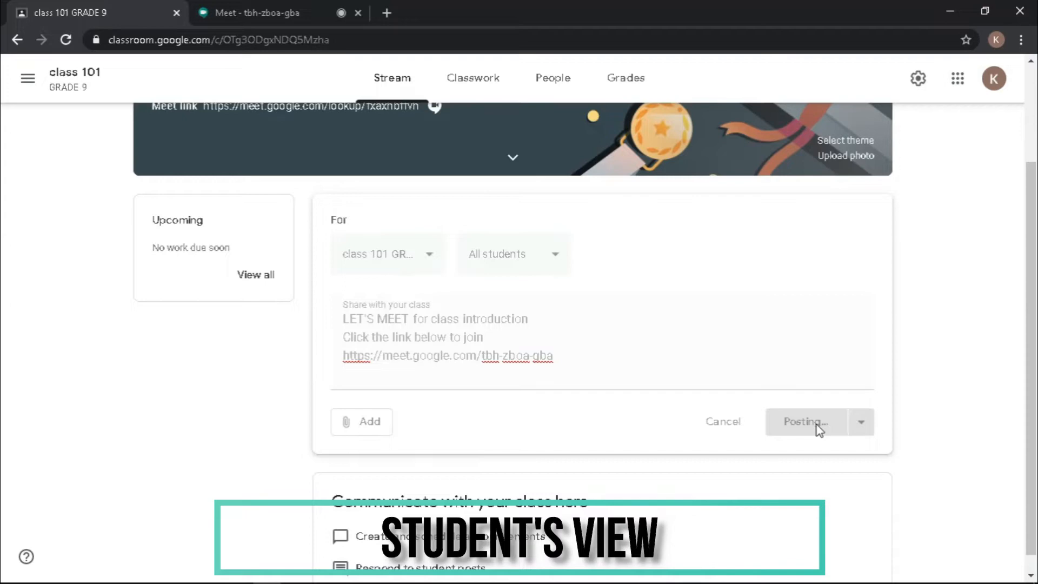
left_click(804, 421)
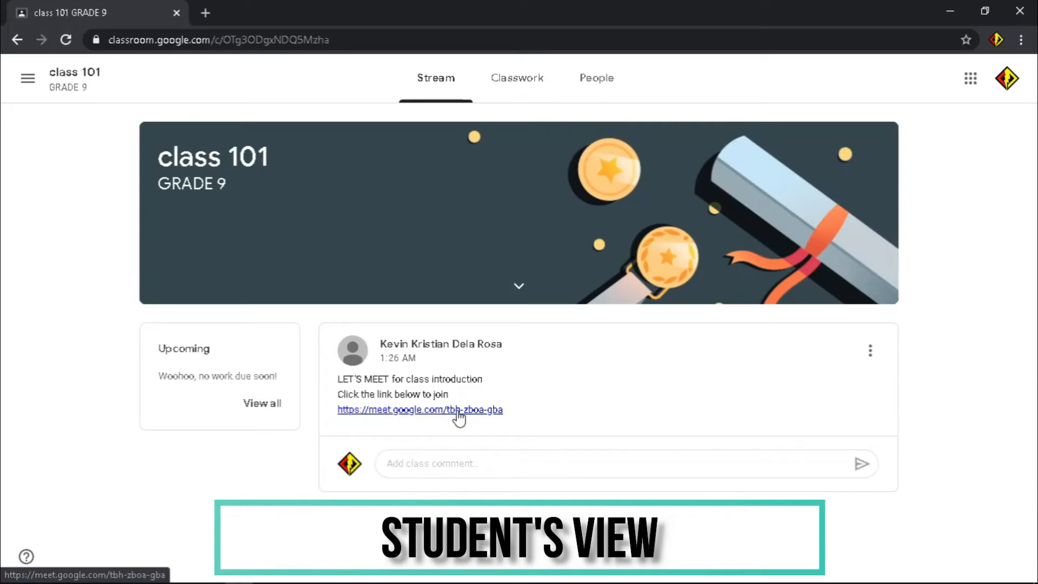
- As the student, follow the posted Meet link and Ask to join the class meeting
left_click(420, 409)
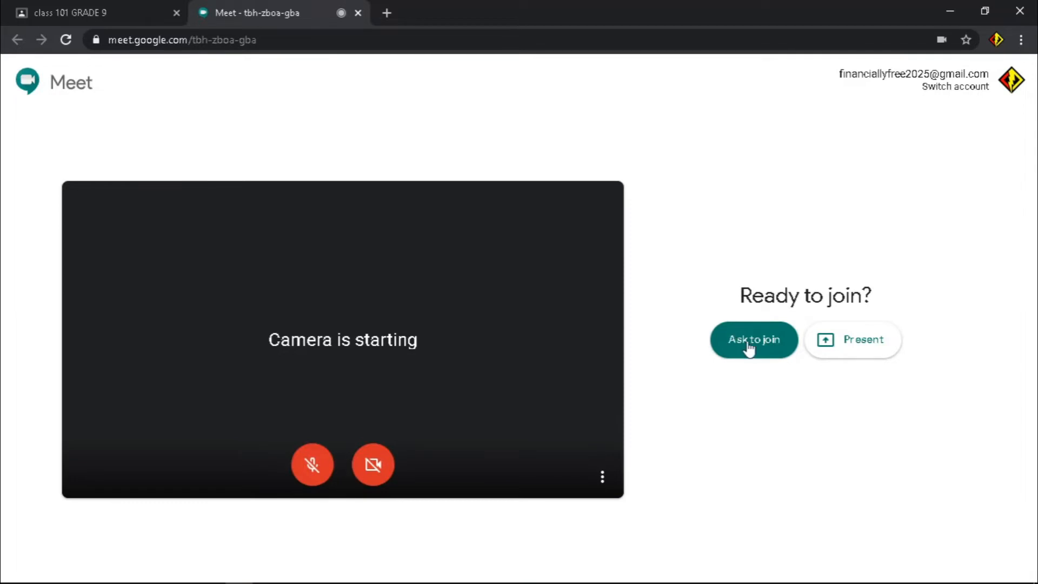
left_click(753, 340)
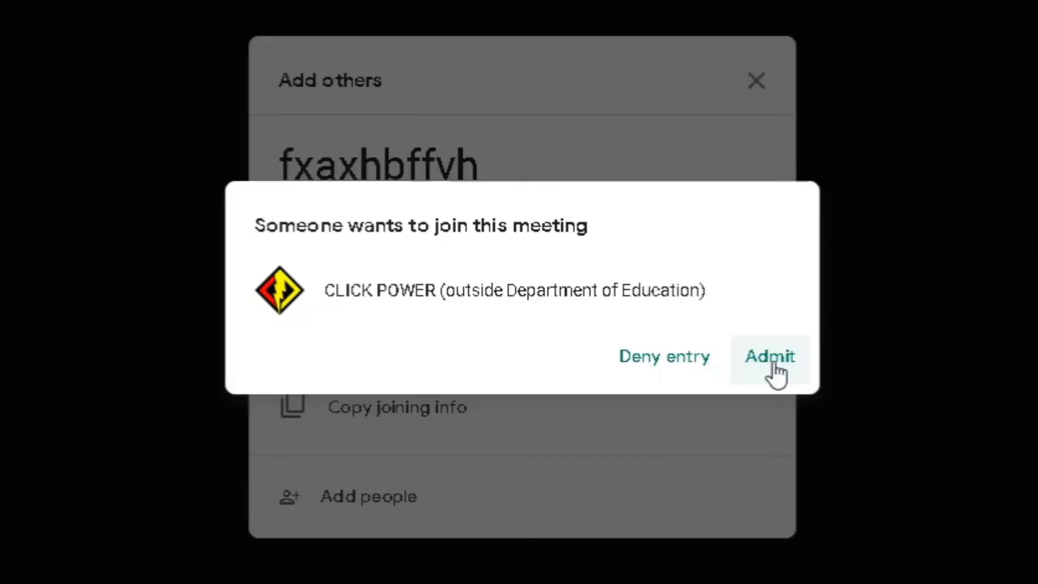
- Admit the waiting student and check the People list shows two in the call
left_click(769, 356)
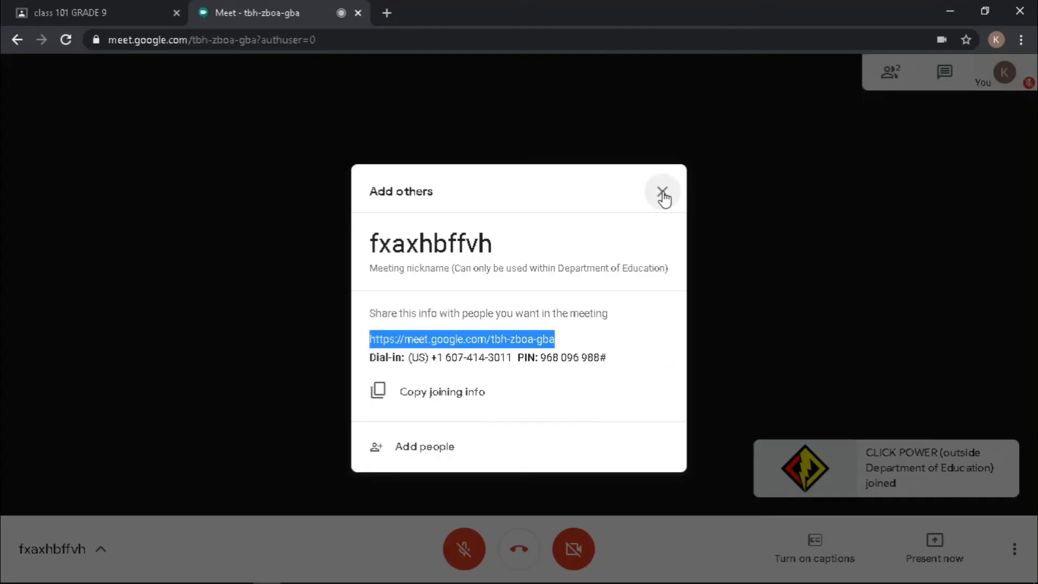
left_click(661, 193)
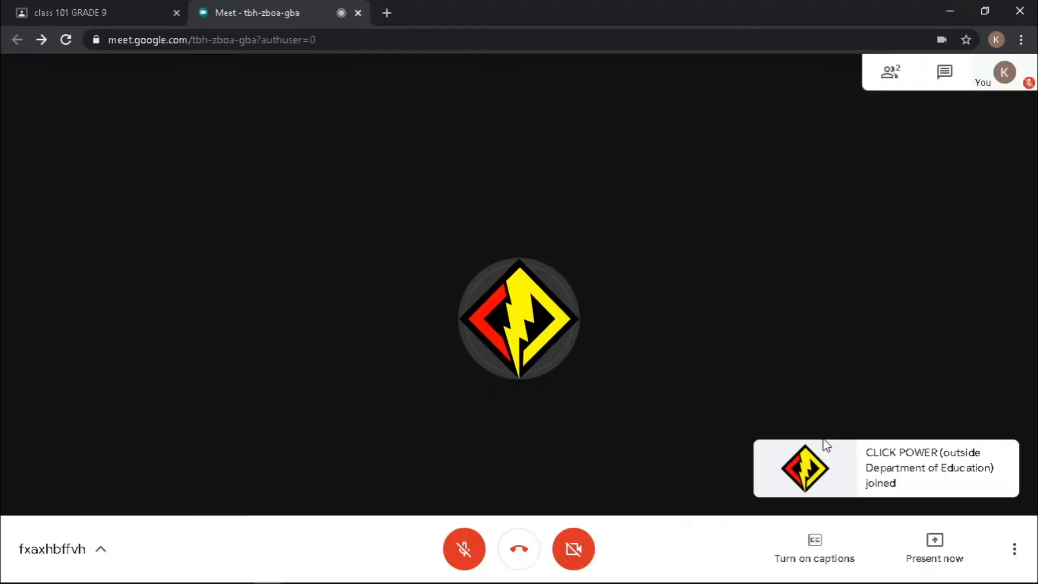
mouse_move(880, 101)
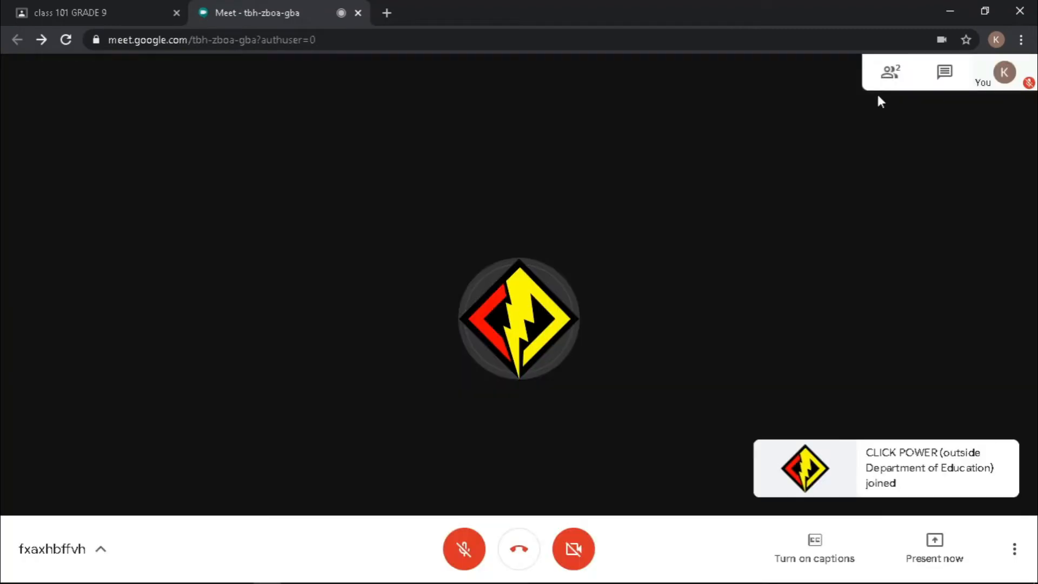
left_click(888, 71)
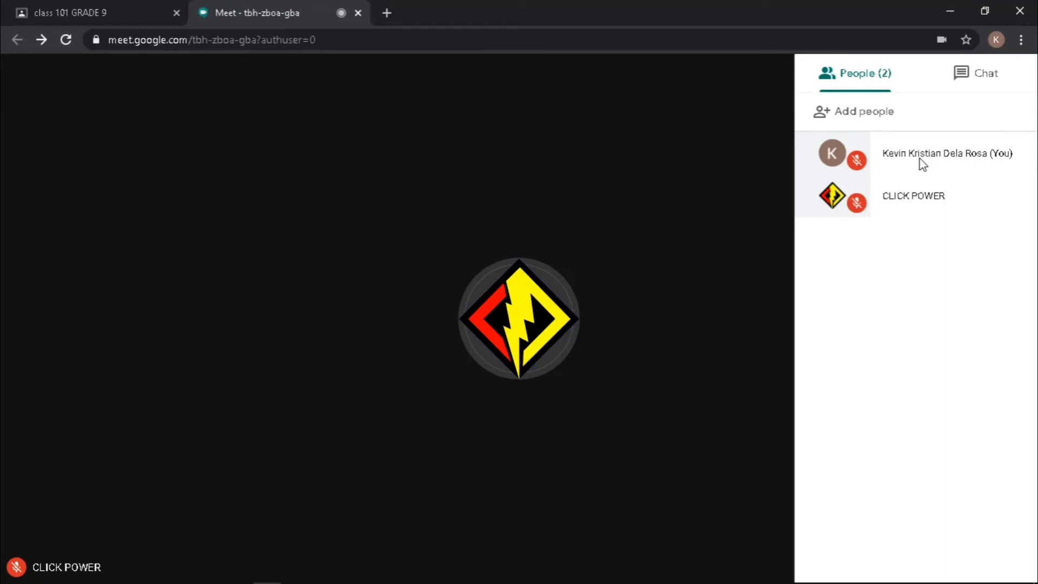
mouse_move(1012, 238)
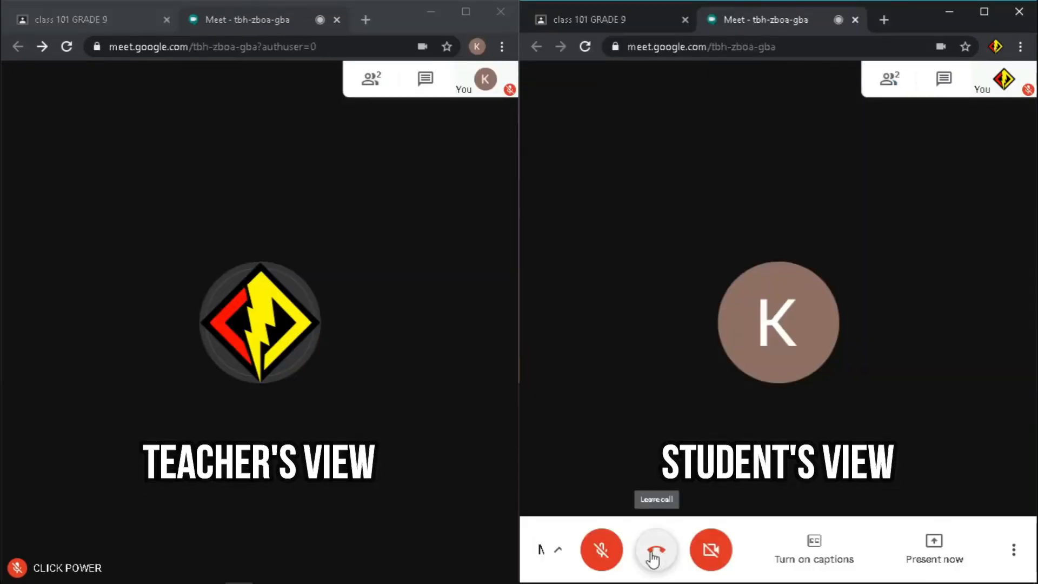
- Leave the call from both the student and teacher windows
left_click(655, 550)
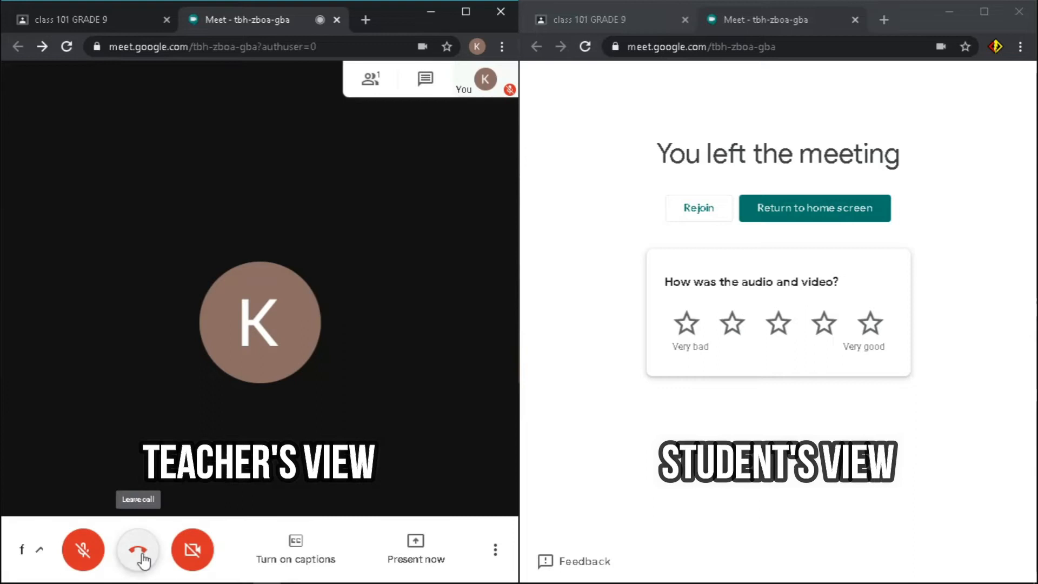
left_click(139, 550)
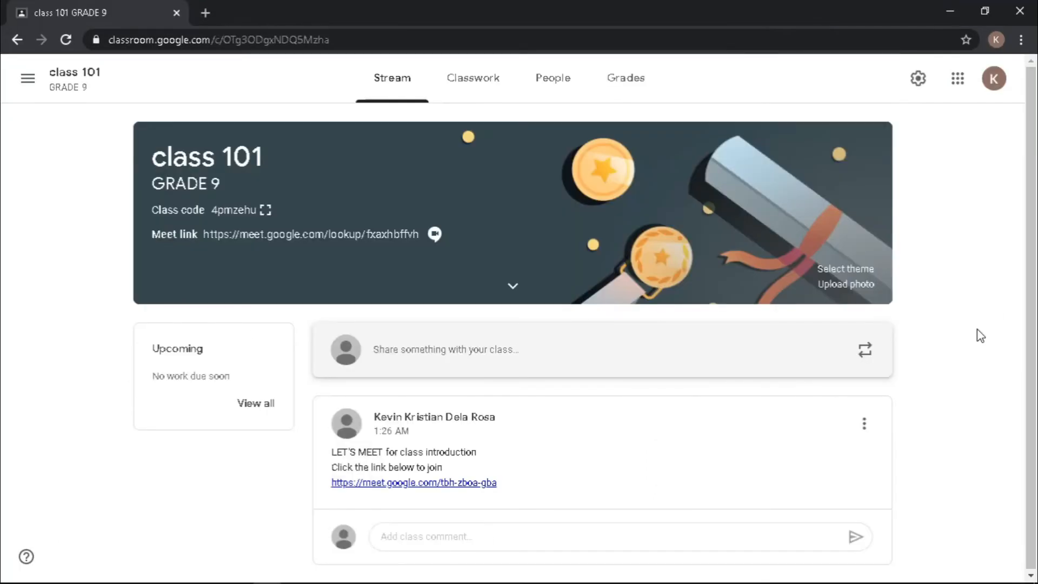
mouse_move(916, 78)
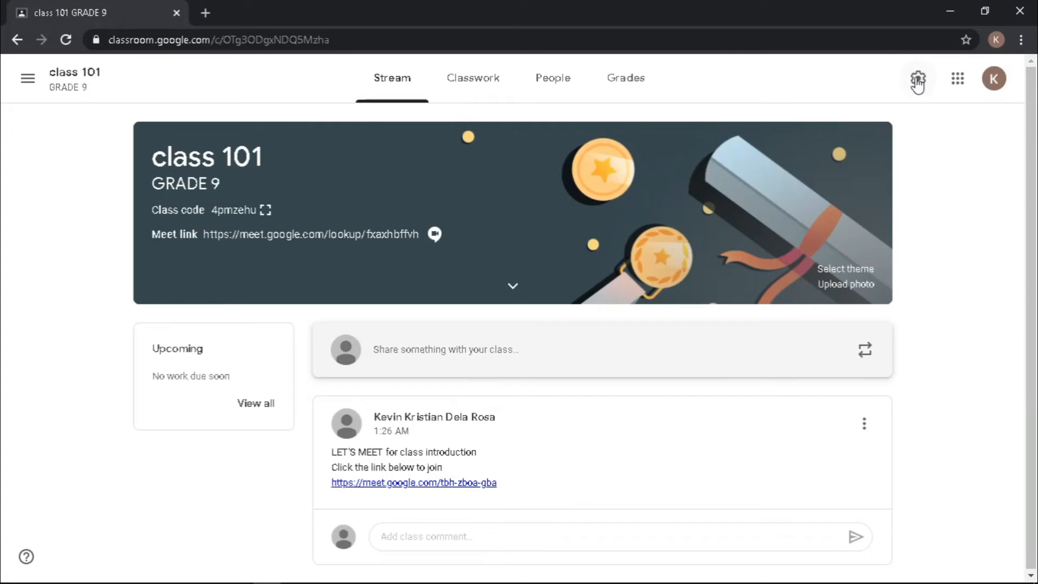
- Reset the class Meet link, switch off 'Visible to students', and save the settings
left_click(918, 78)
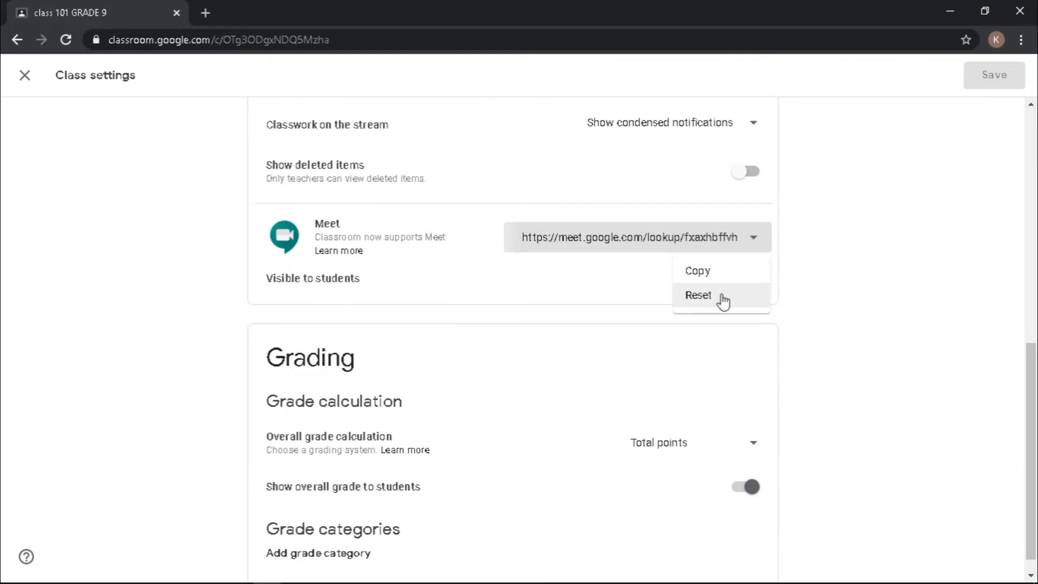
left_click(698, 296)
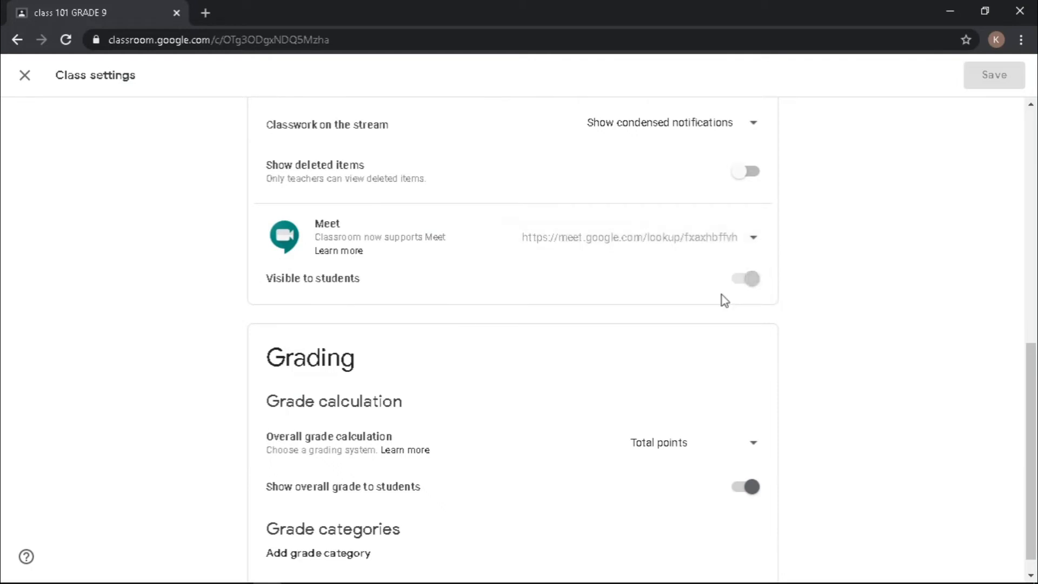
left_click(748, 278)
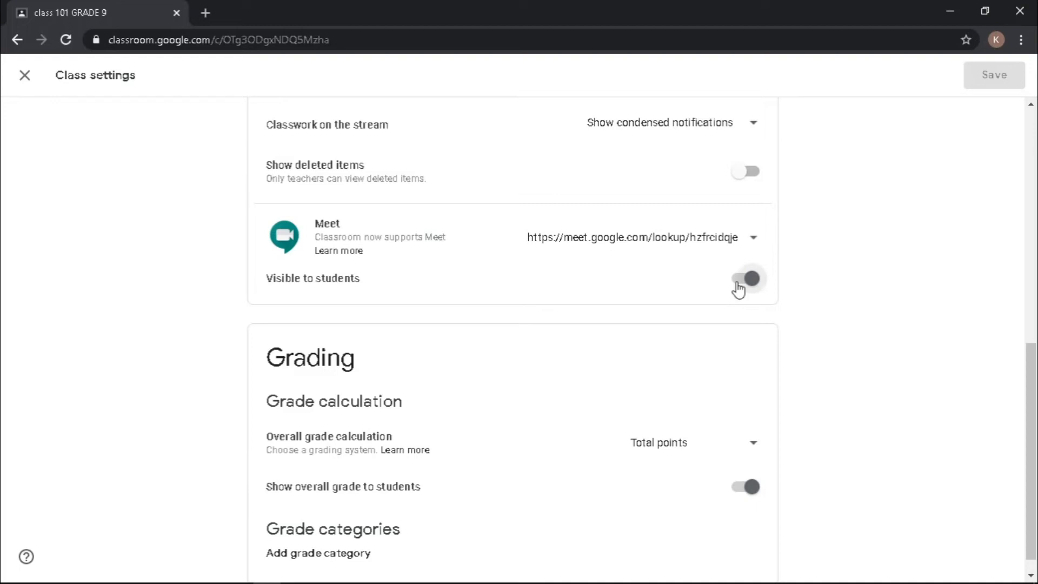
left_click(746, 290)
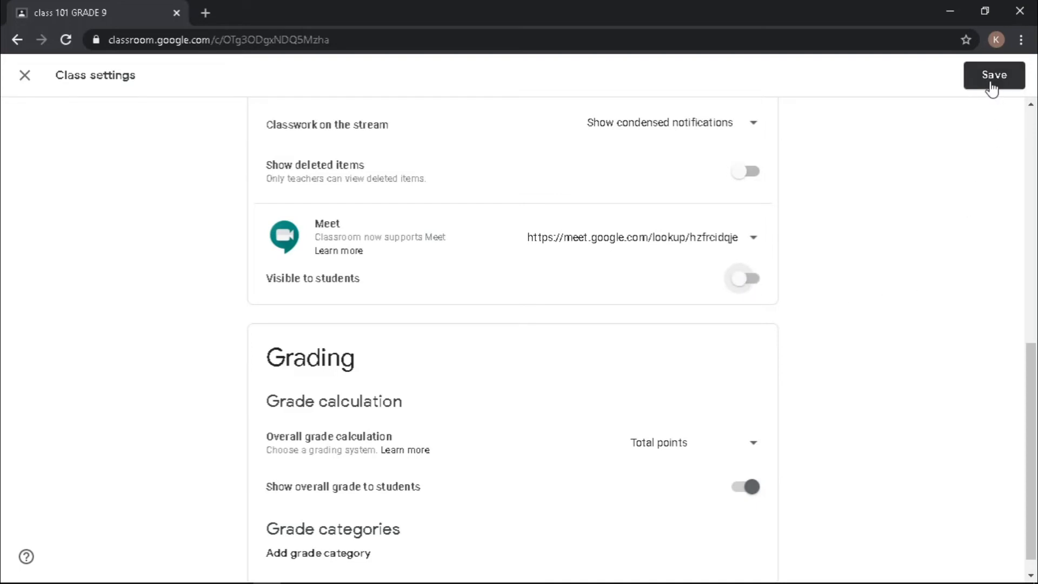
left_click(994, 75)
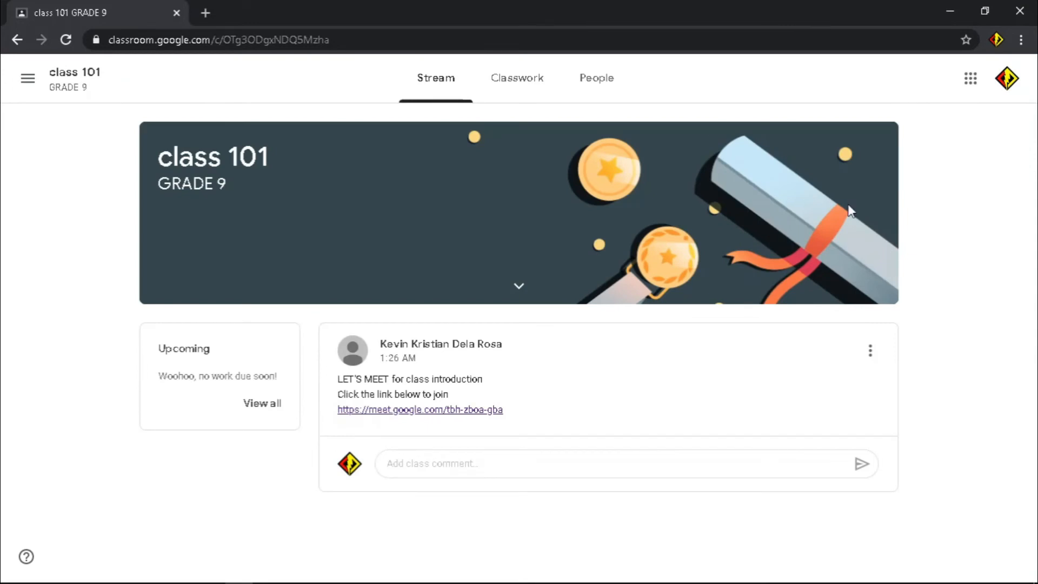
left_click(419, 410)
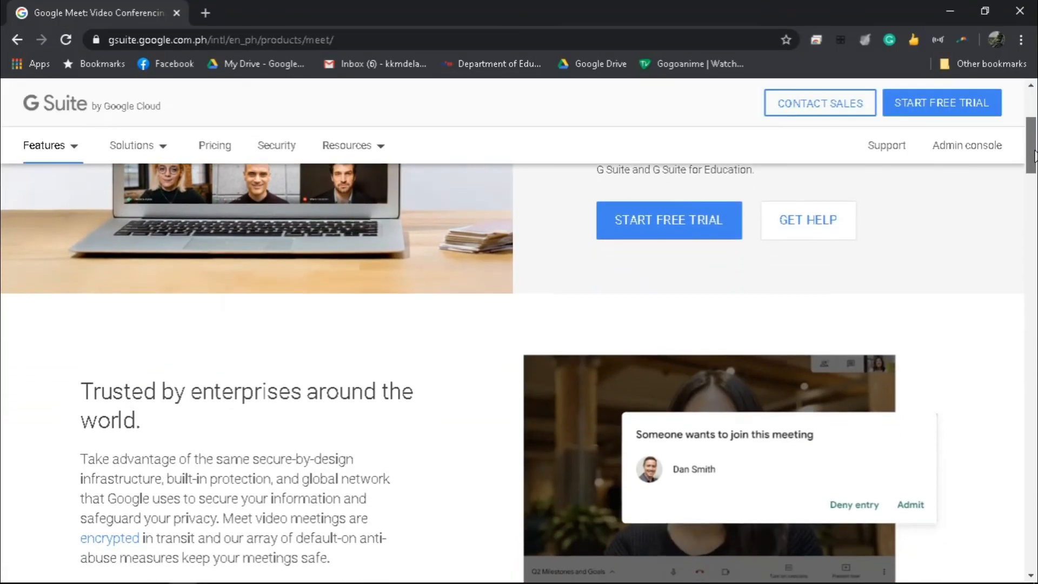
- Scroll through the G Suite Meet page's frictionless meetings and mobile joining sections
scroll("down", 3)
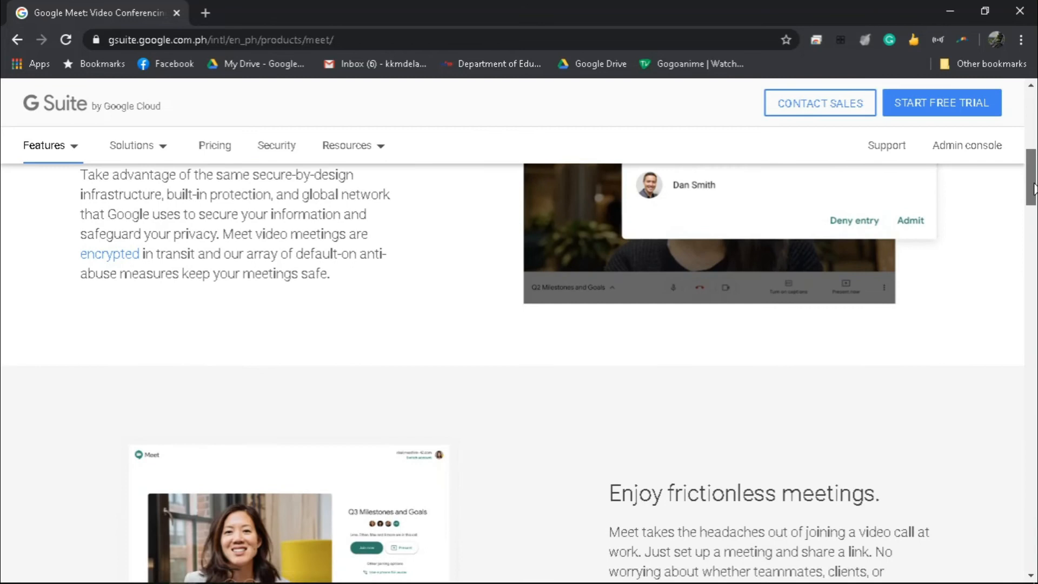
scroll("down", 3)
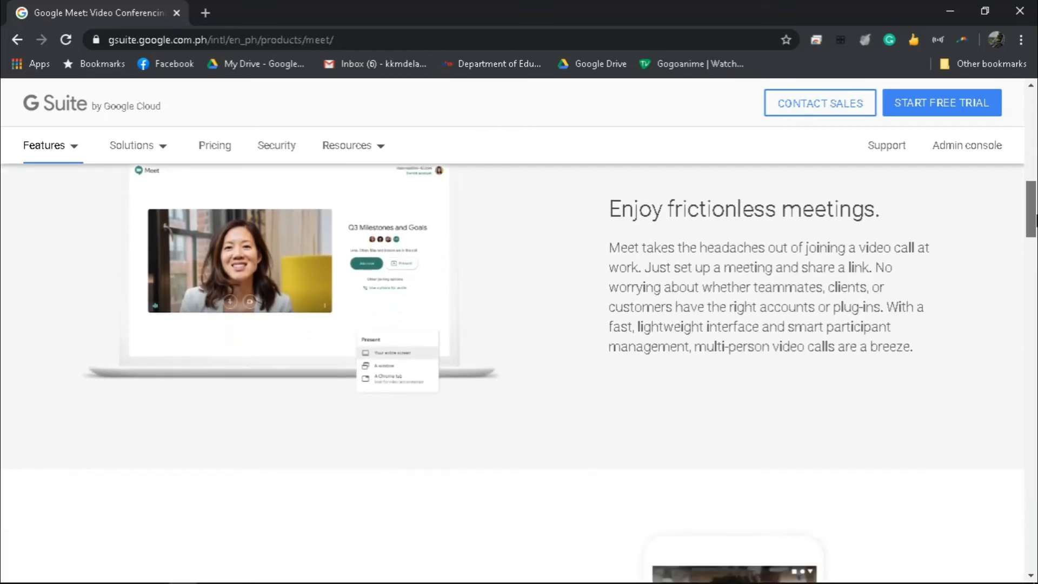
scroll("down", 3)
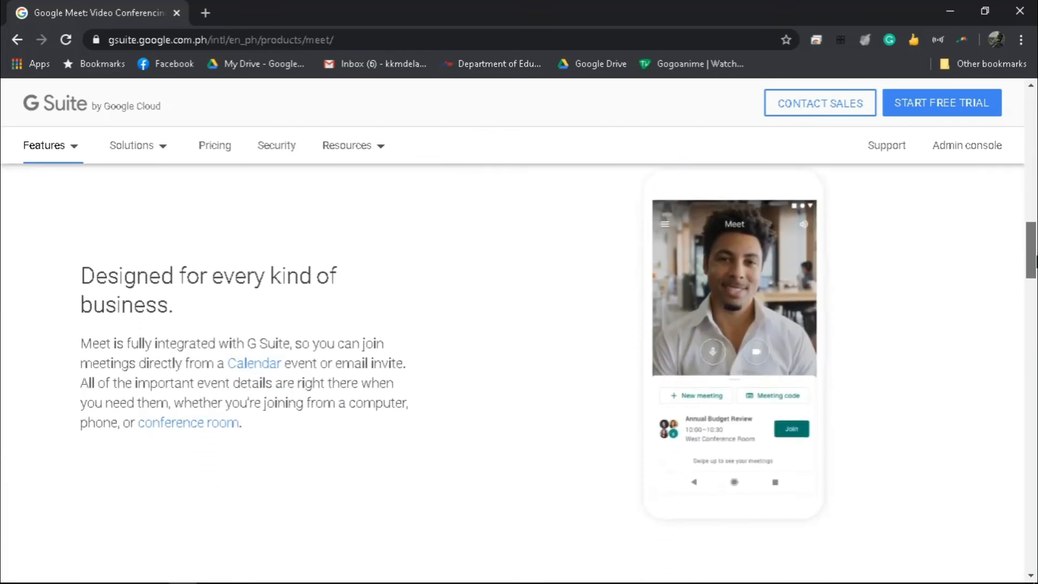
scroll("down", 3)
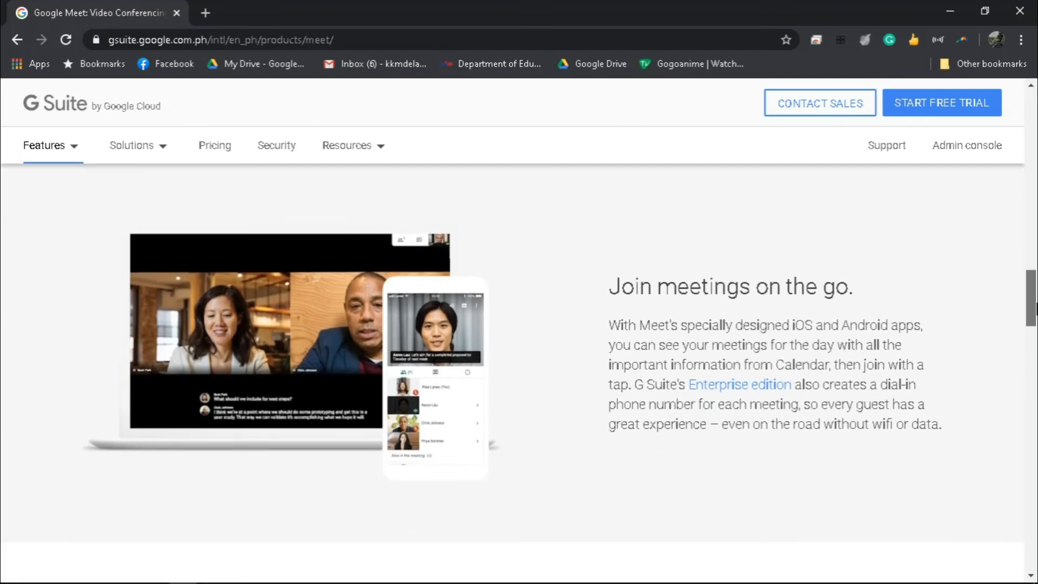